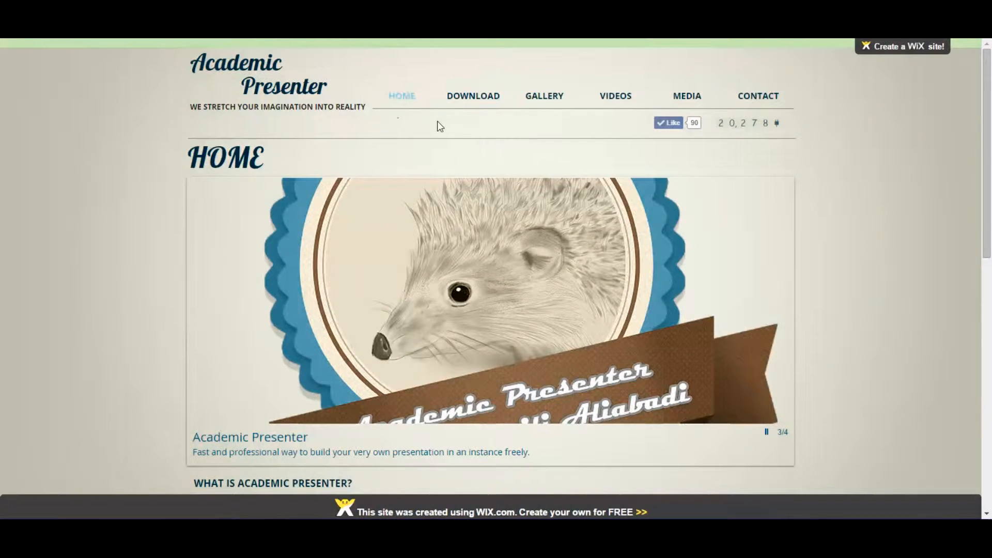
Go to the Download page and bring the Version 2.3 'Click Here' link into view
scroll(down, 3)
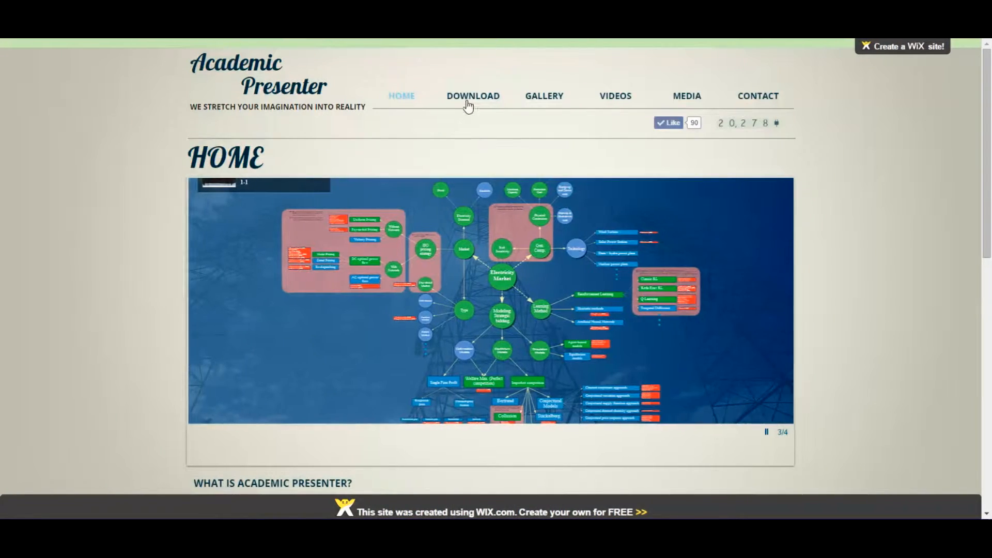
click(472, 95)
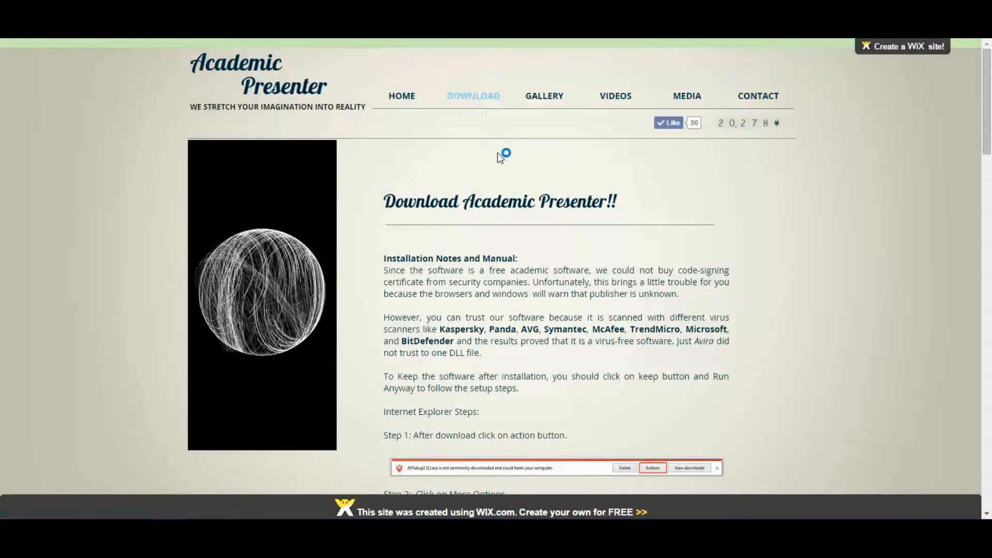
scroll(down, 3)
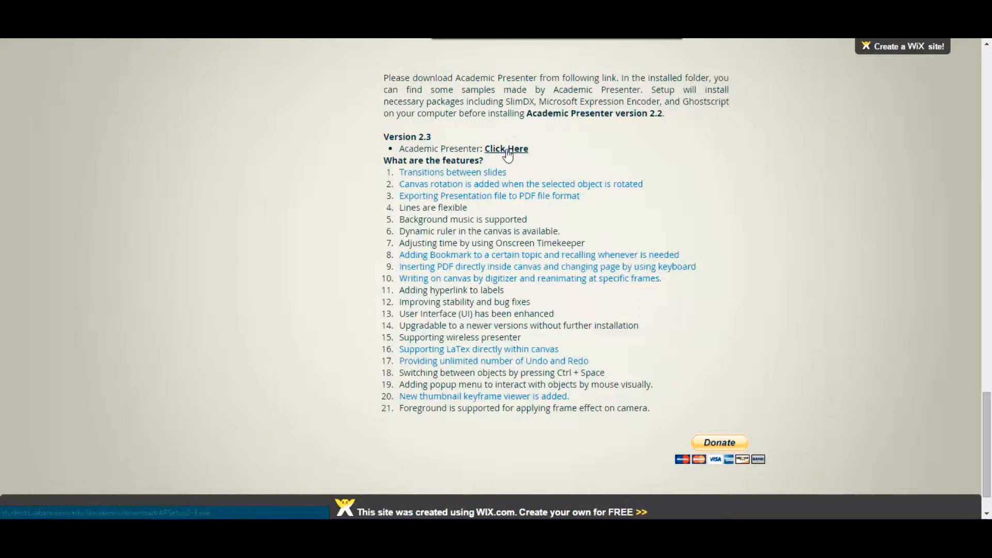
Download version 2.3 and scan Academic_Presenter.exe on VirusTotal
click(505, 148)
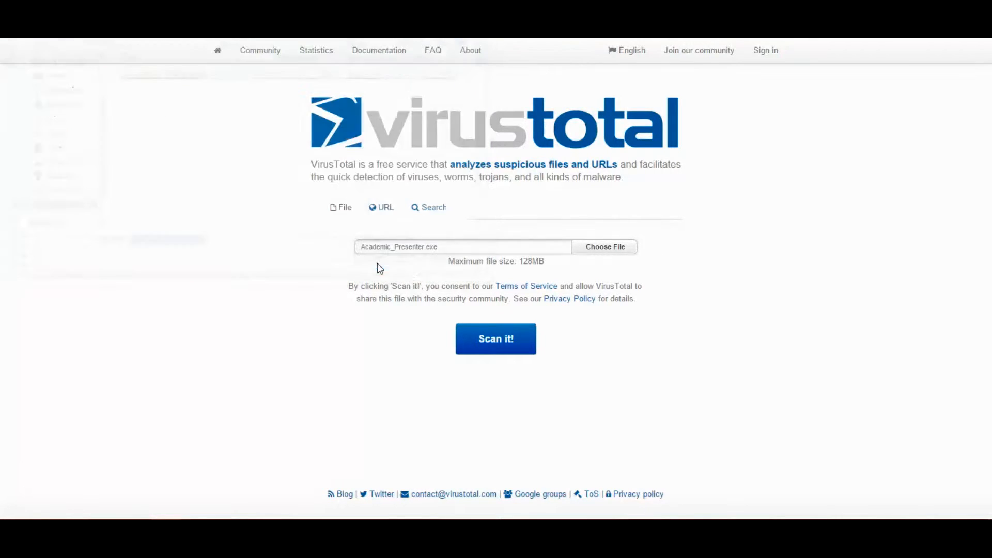
click(496, 339)
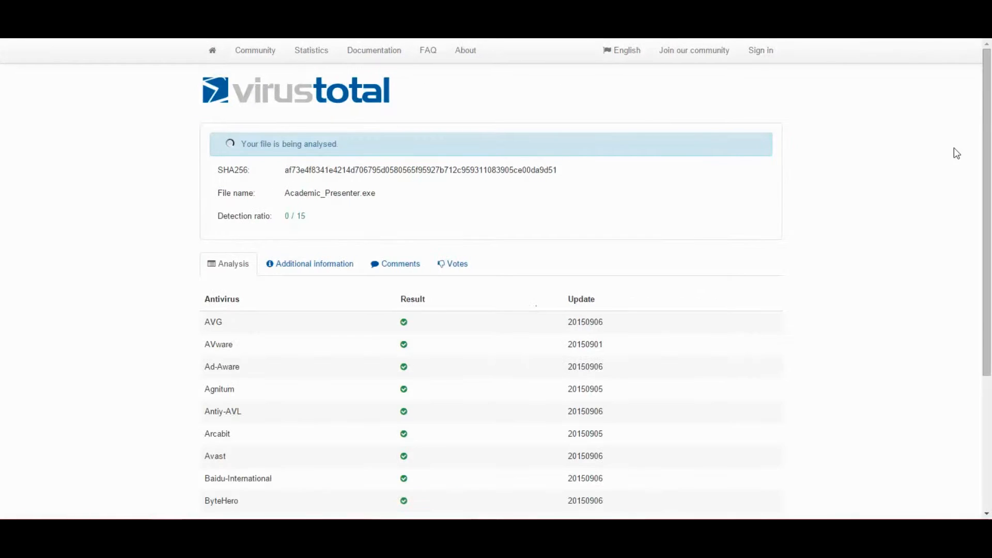
Review the VirusTotal file details confirming a 0/56 detection ratio
scroll(down, 3)
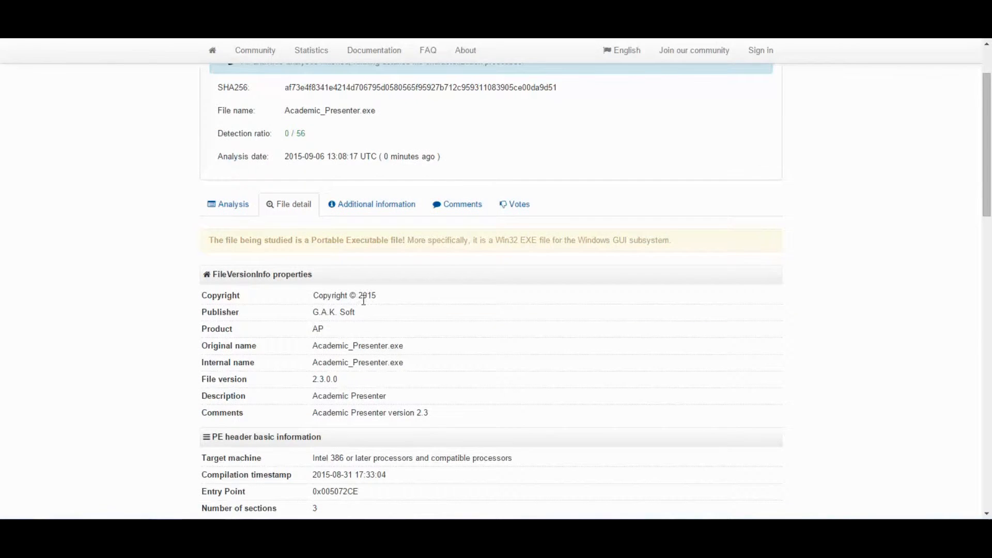
mouse_move(328, 411)
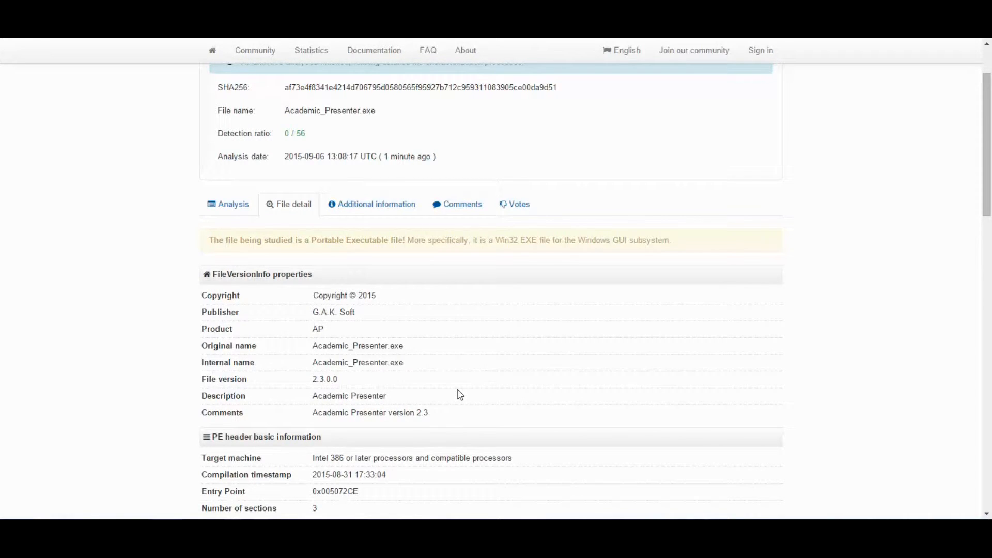
scroll(down, 3)
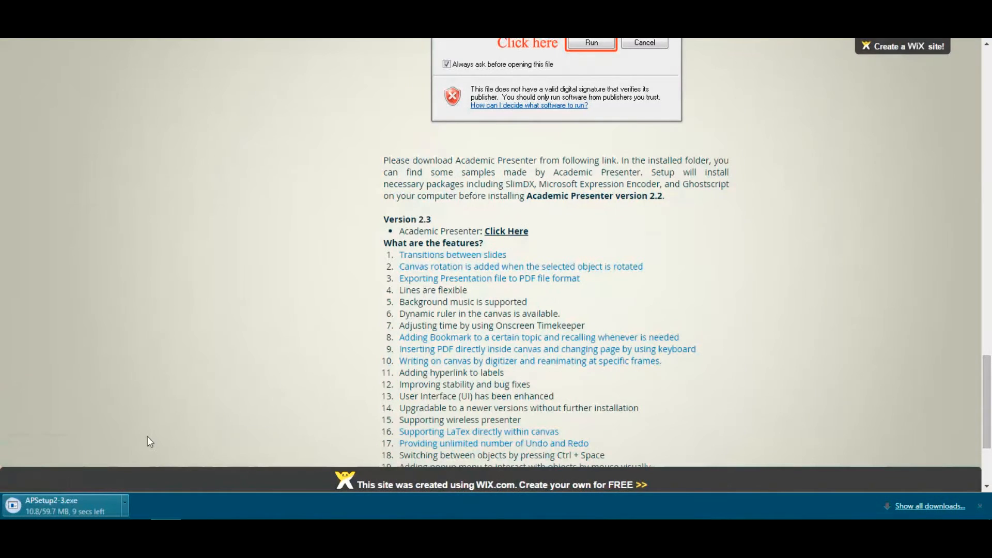
mouse_move(122, 470)
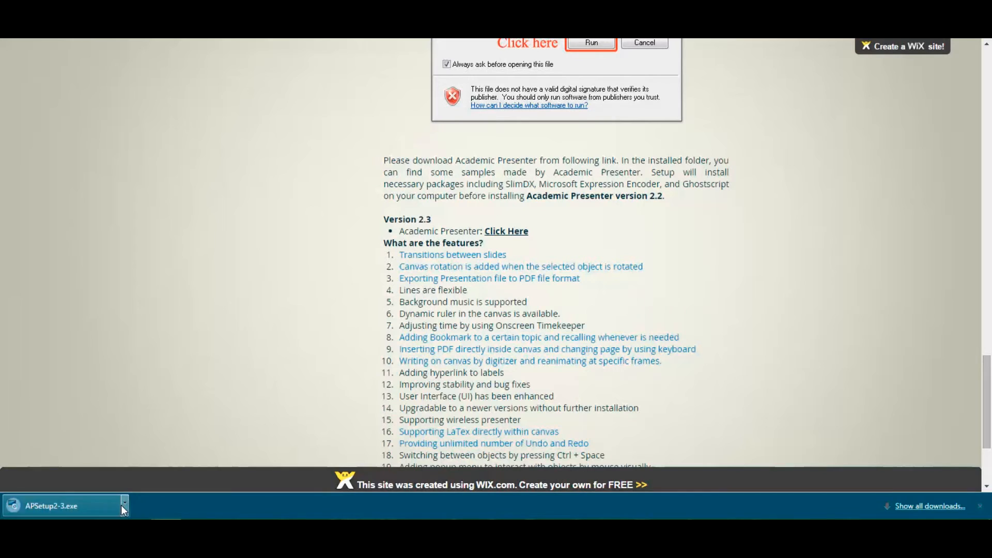
Run the completed APSetup2-3.exe from Chrome's download bar
click(591, 43)
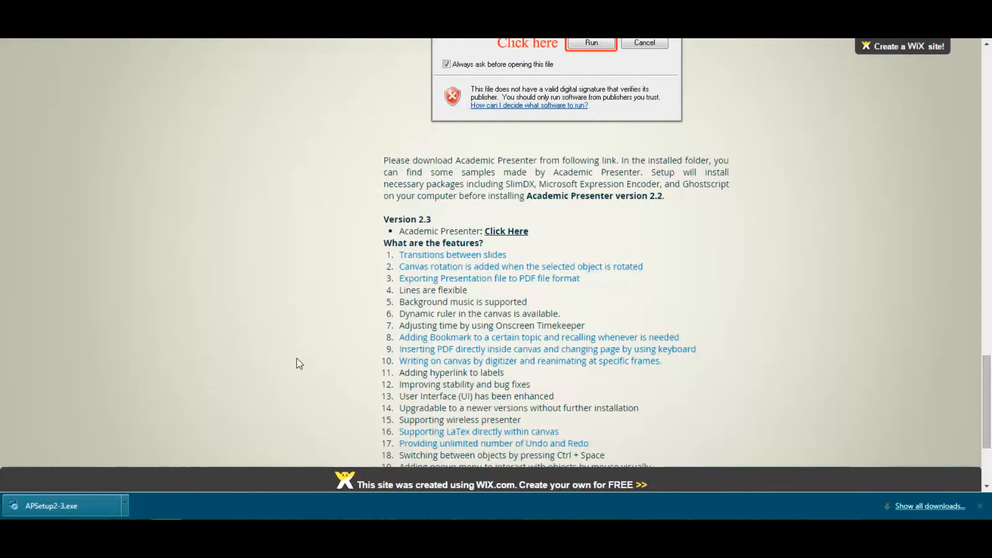
click(590, 42)
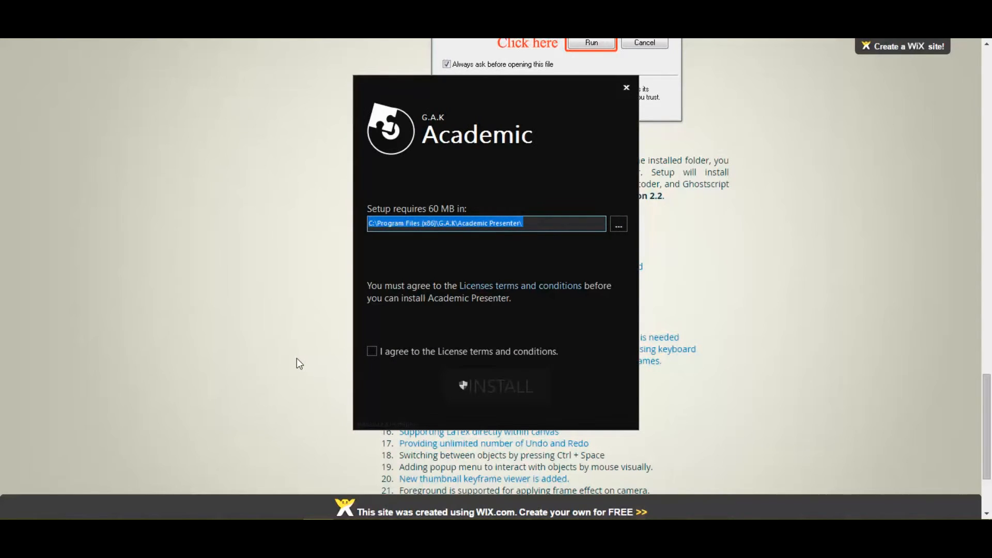
View the license terms, then accept them and begin installation
click(372, 351)
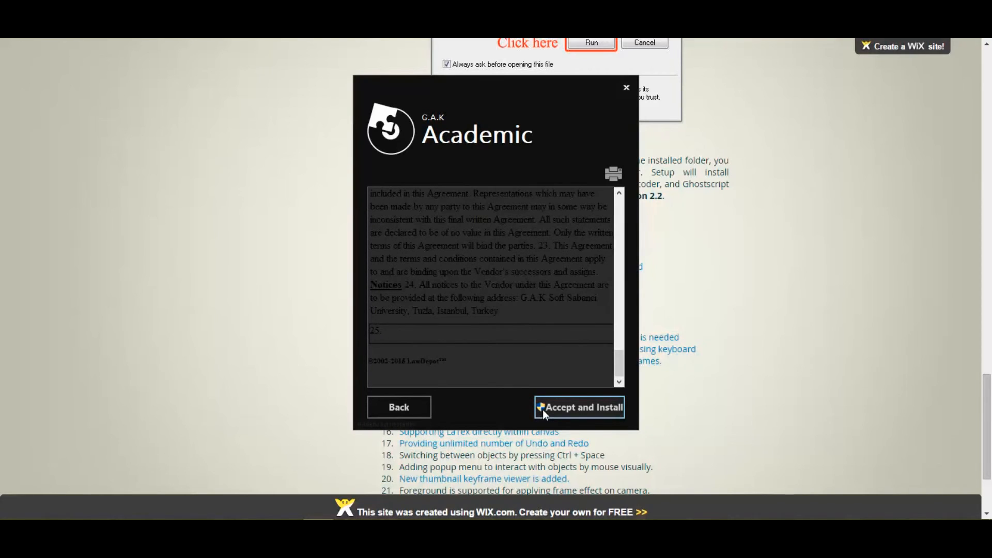
click(577, 408)
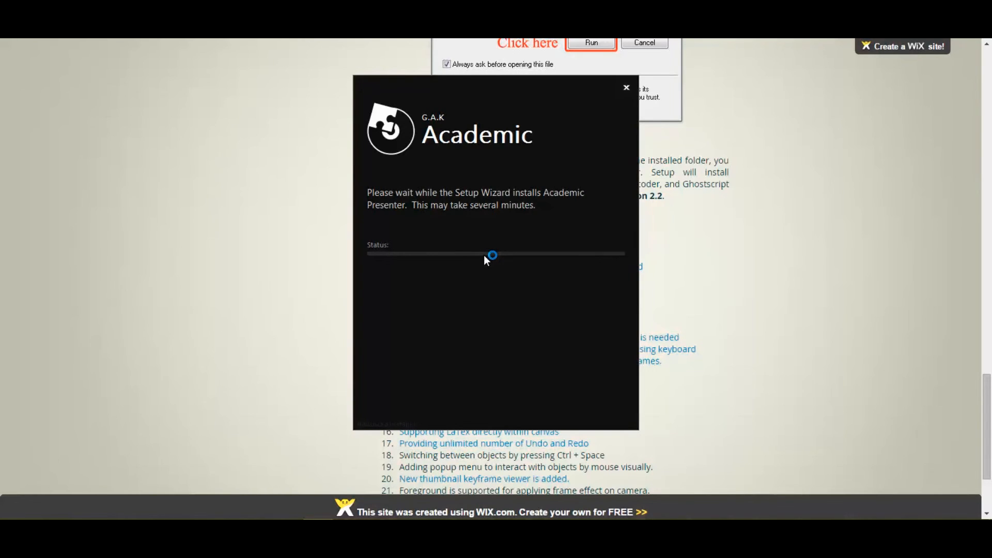
mouse_move(551, 306)
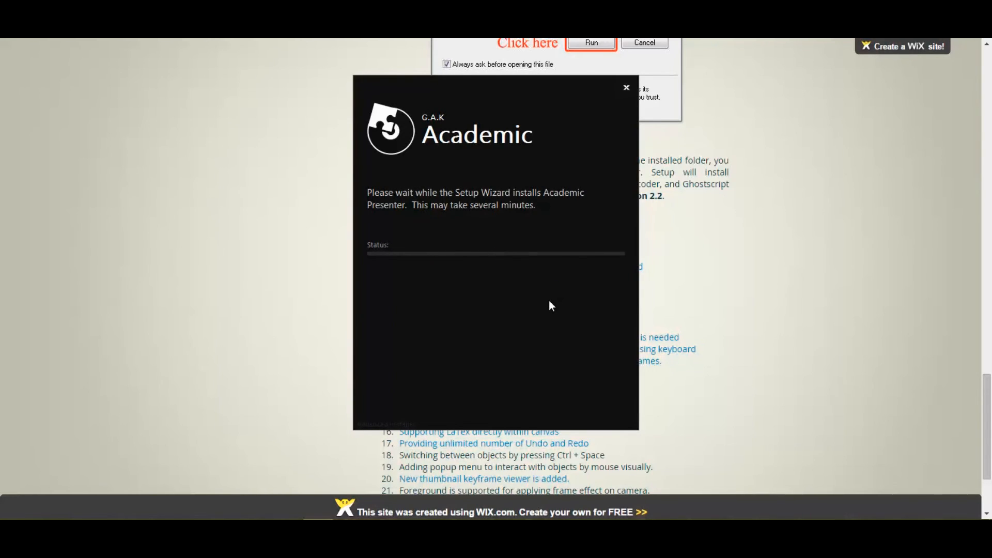